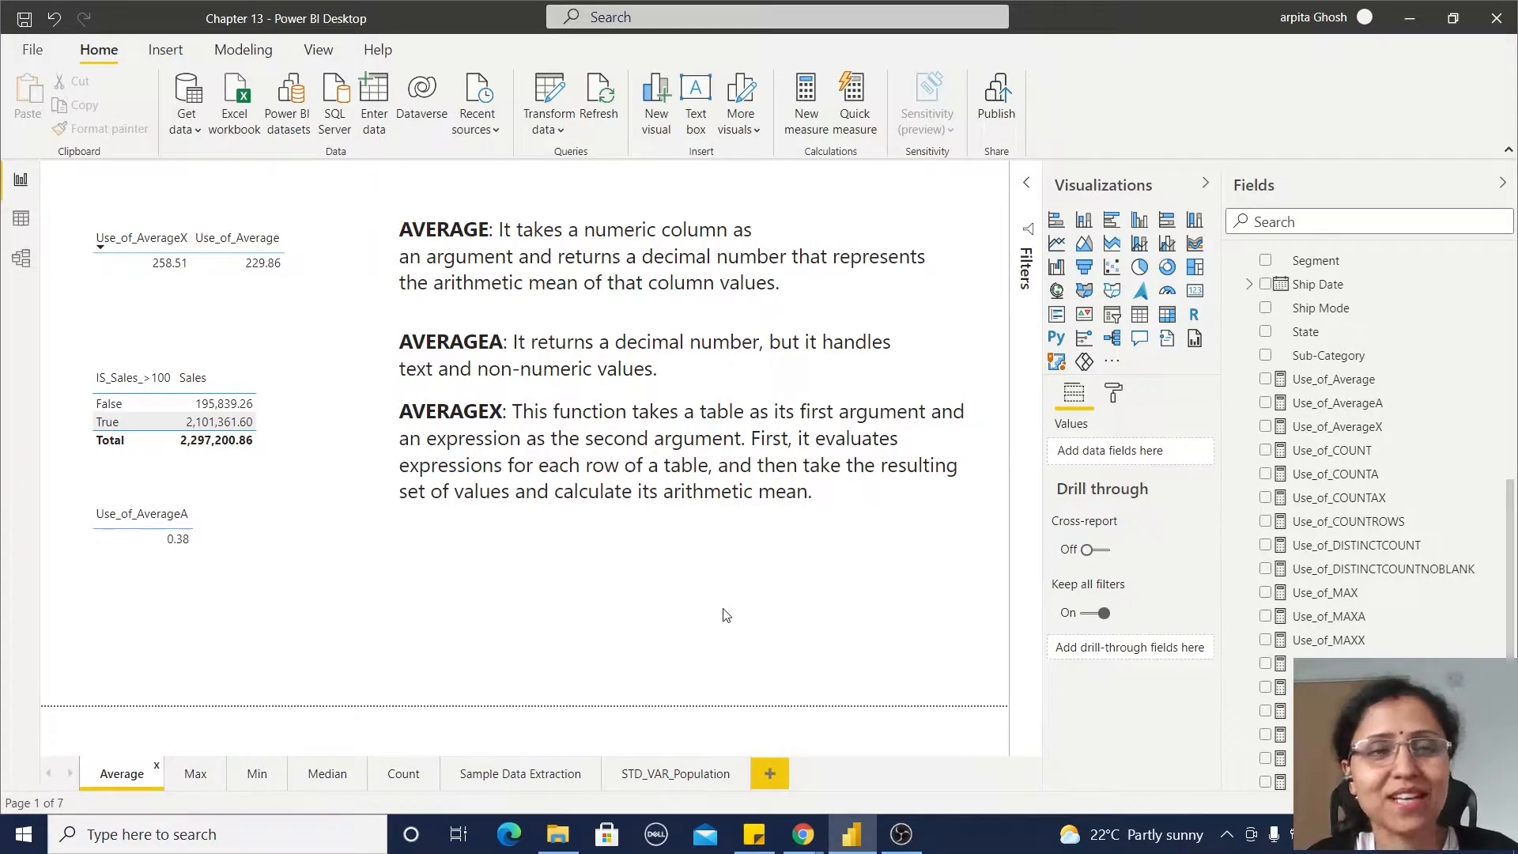
mouse_move(713, 613)
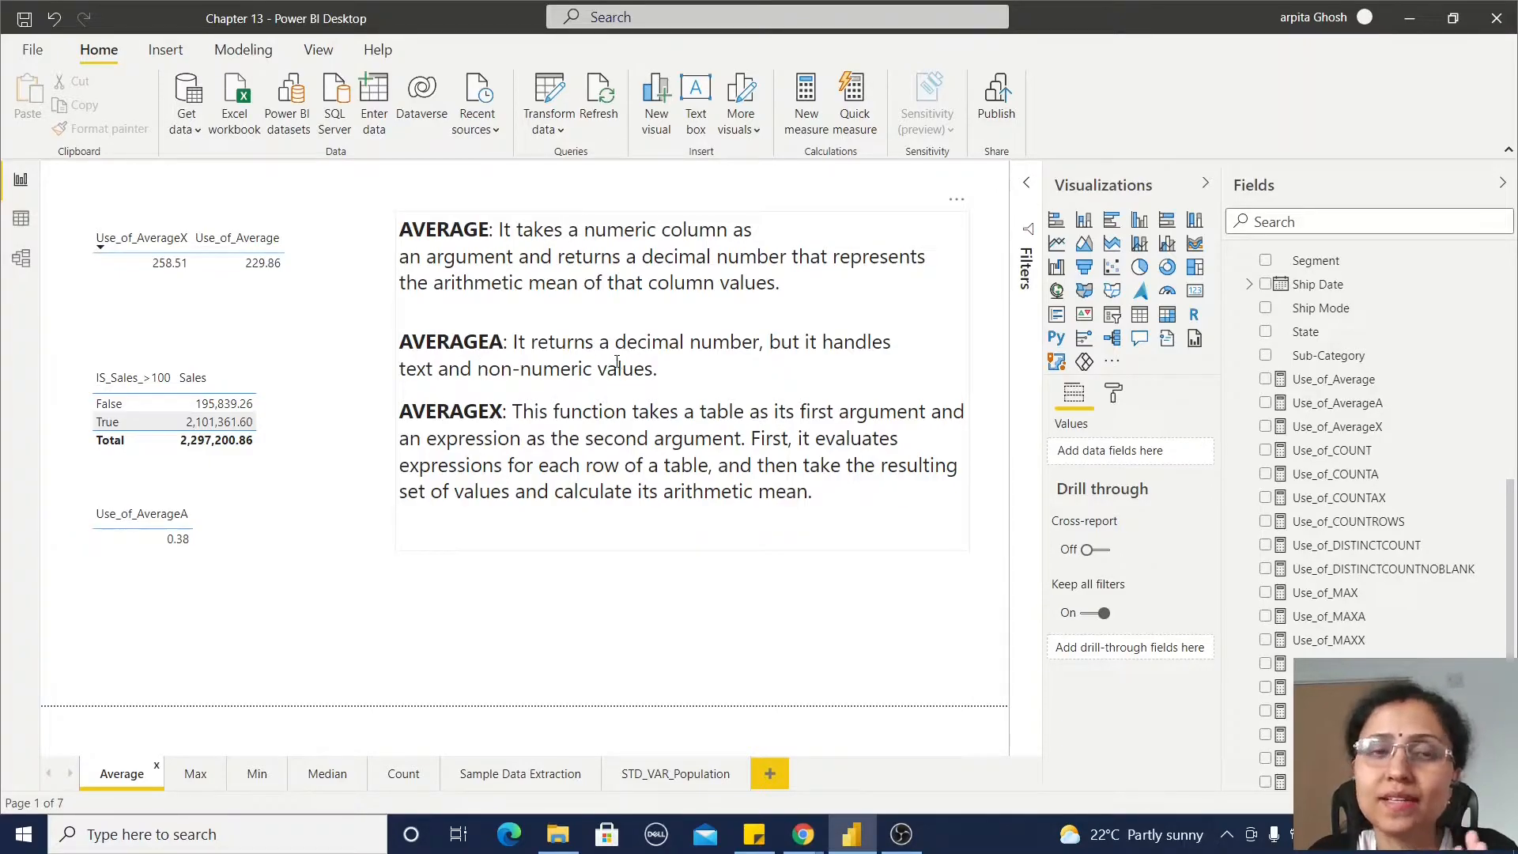
mouse_move(605, 359)
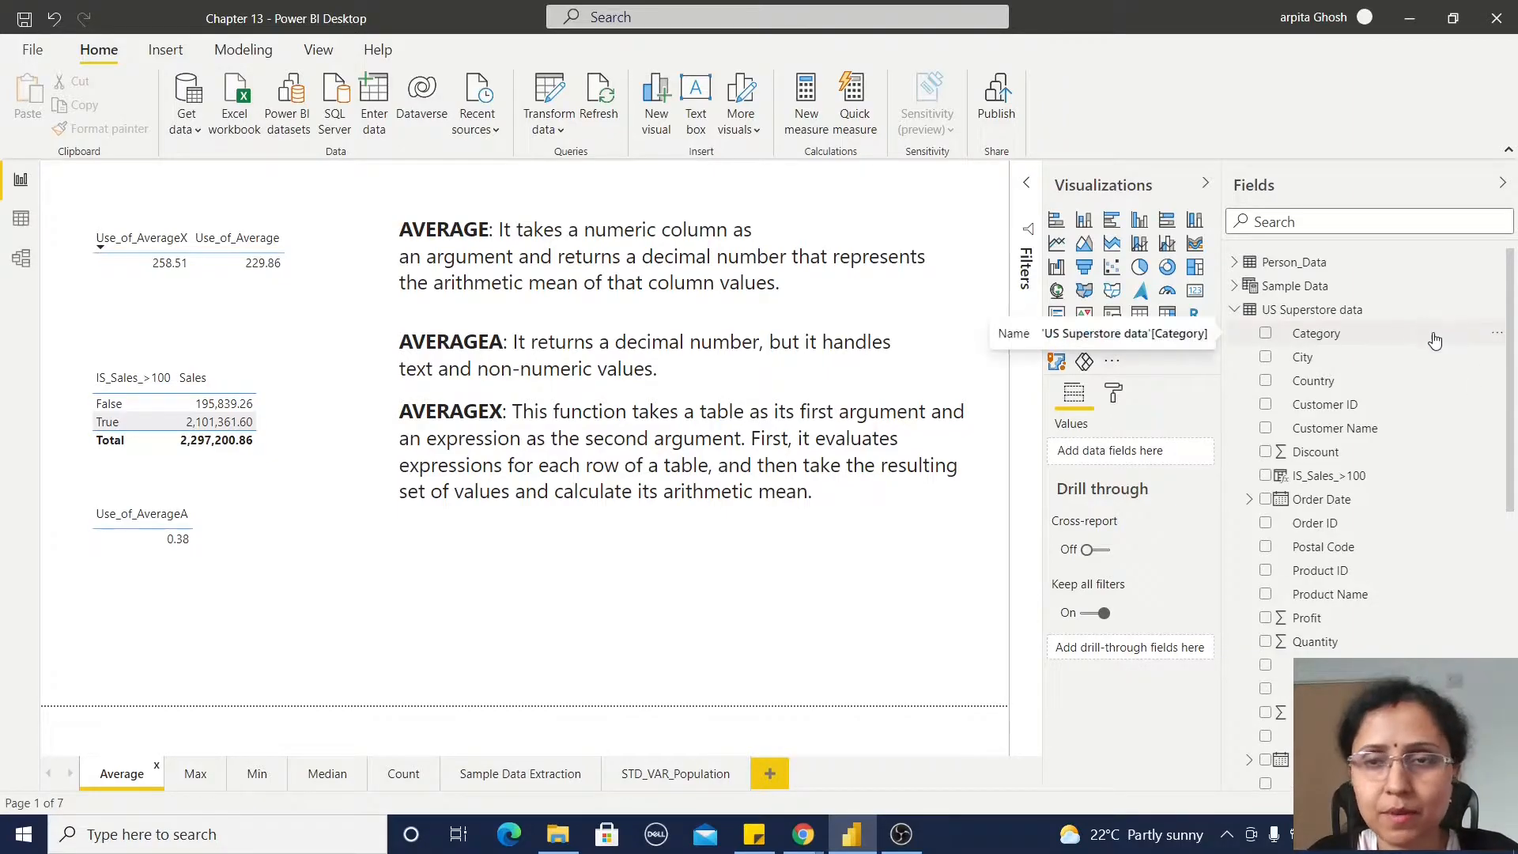
View the Use_of_Average formula, then the Use_of_AverageX formula averaging Sales plus Profit
click(1336, 361)
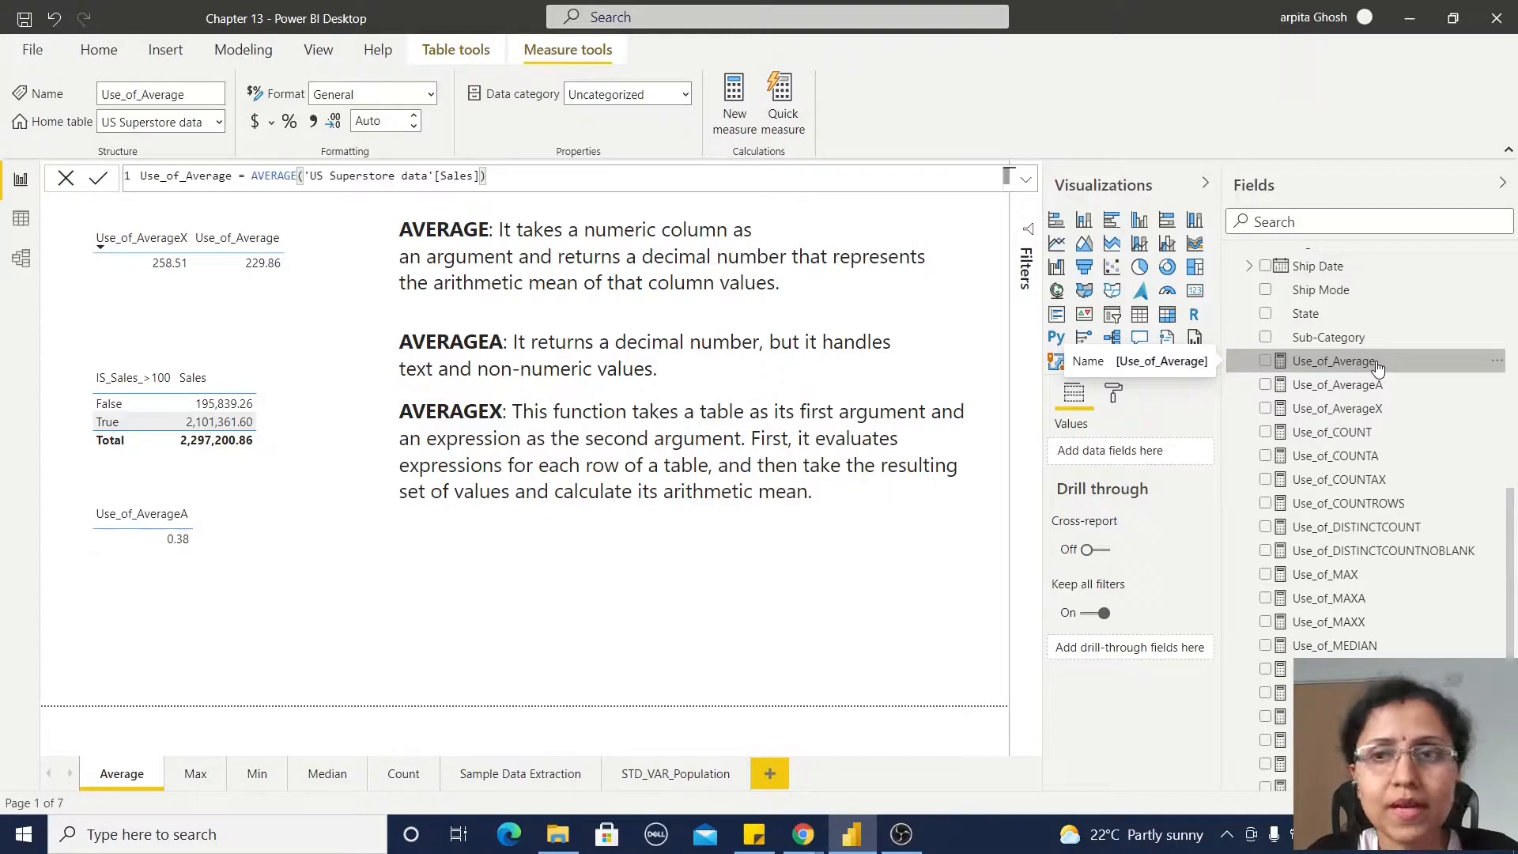
mouse_move(1415, 366)
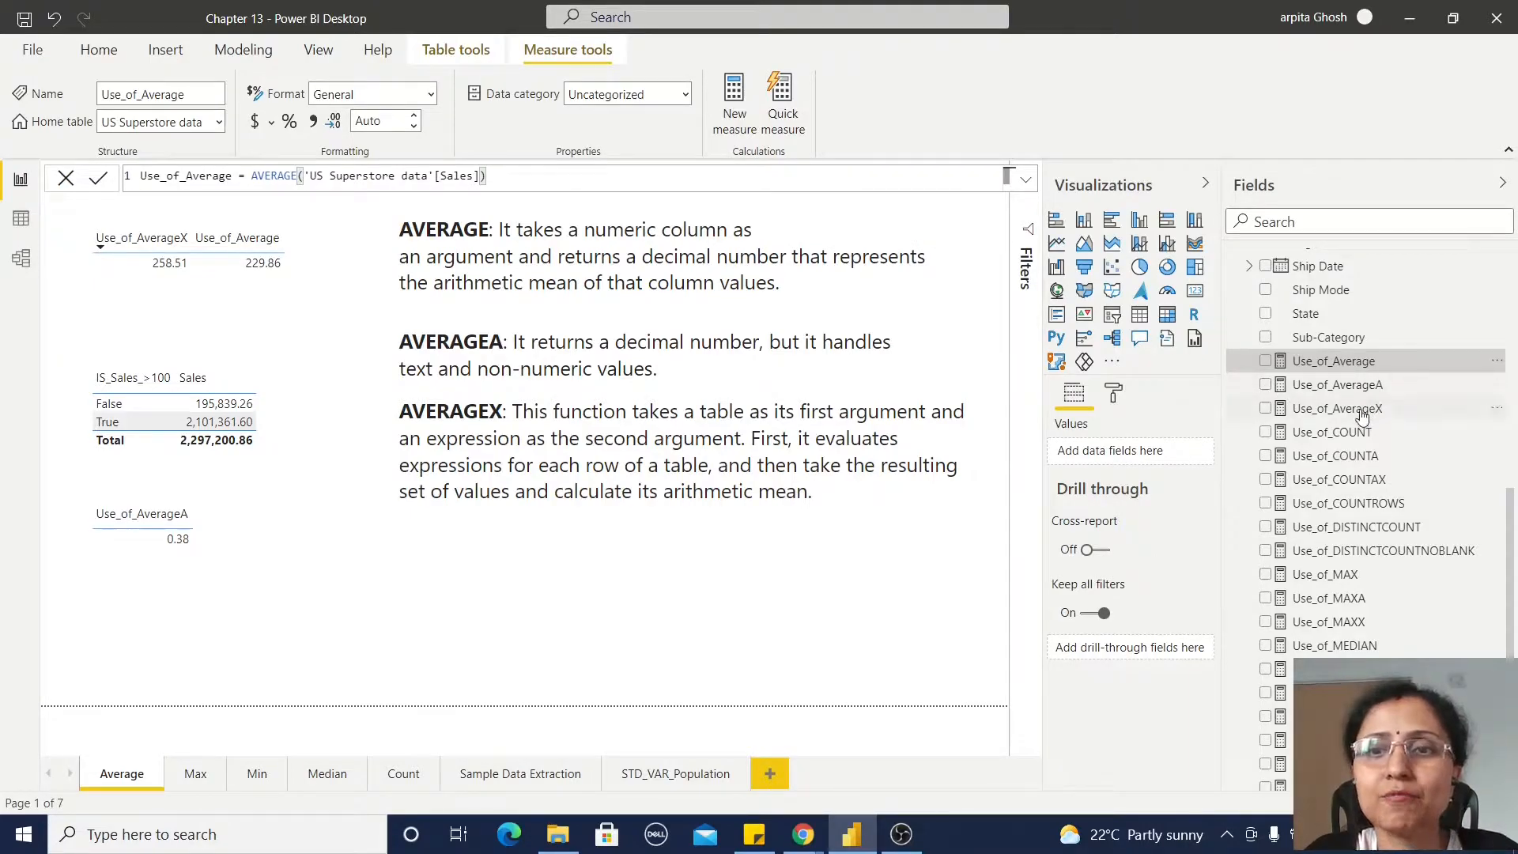
mouse_move(1337, 408)
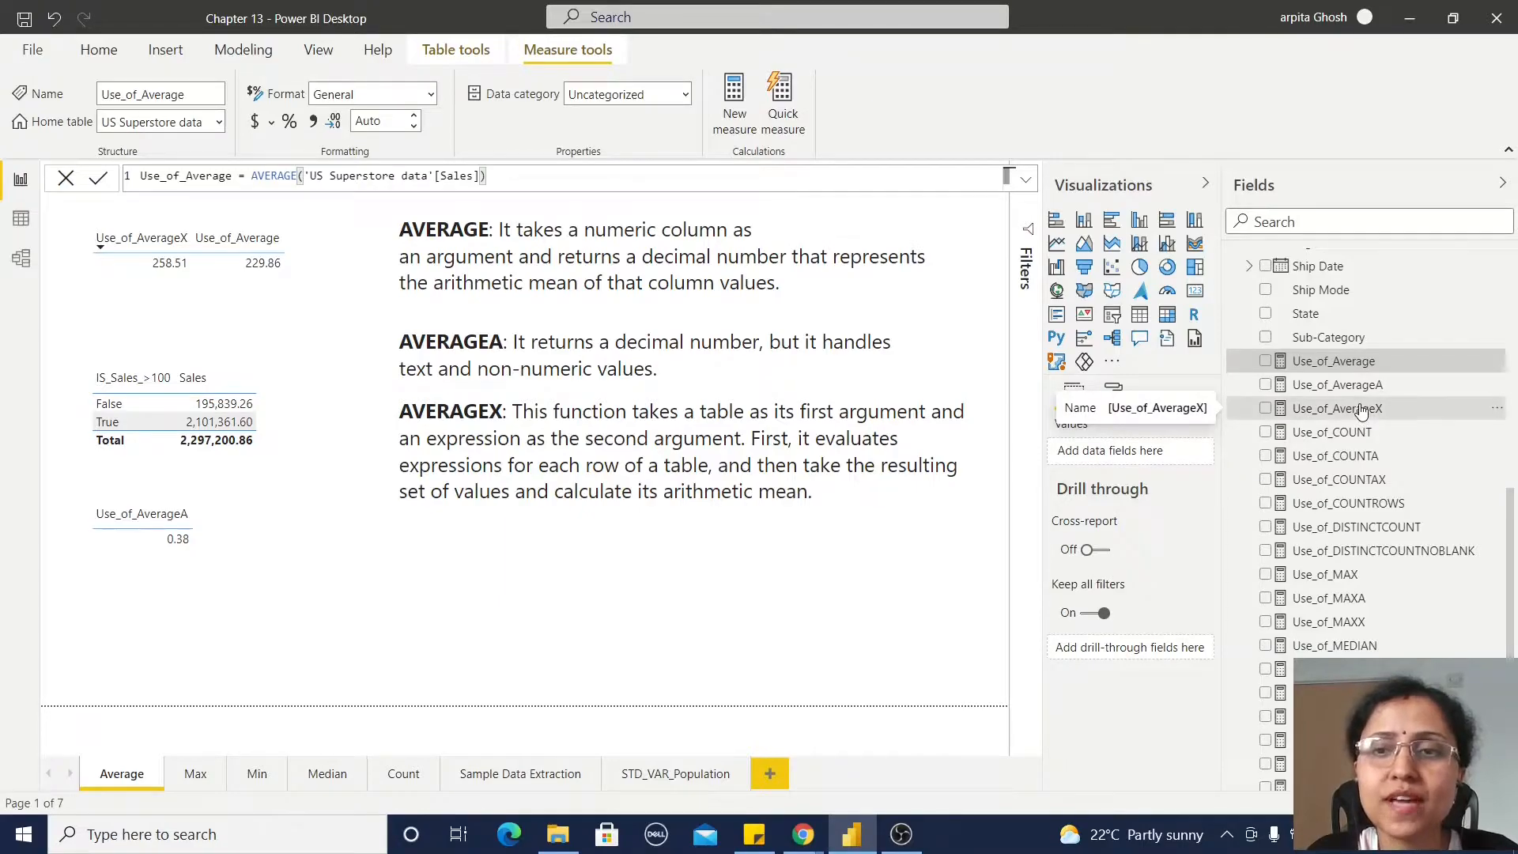
click(1337, 408)
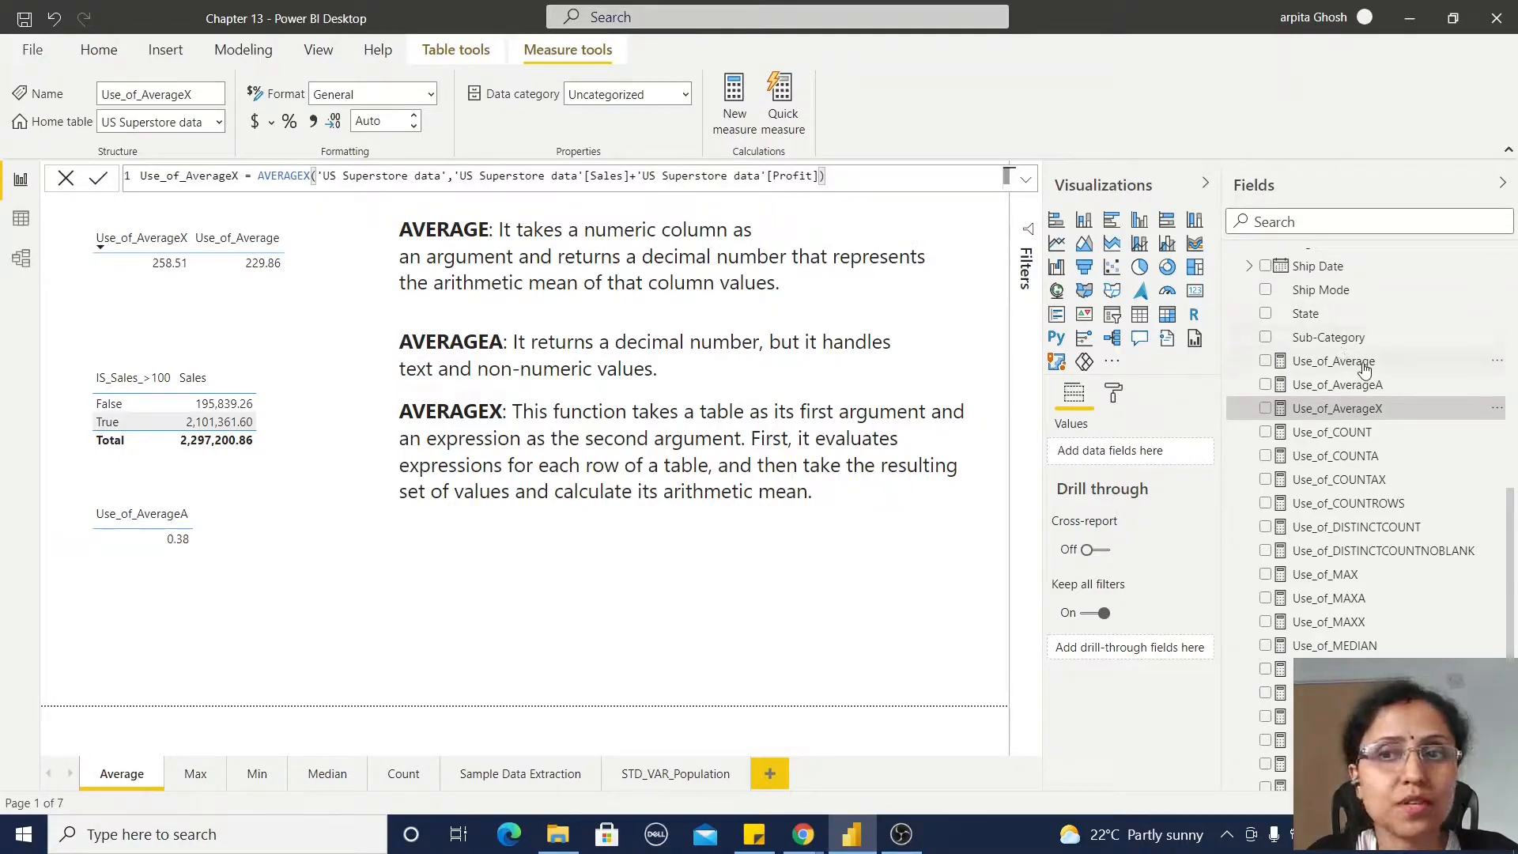
Try adding '+pro' to the Use_of_Average formula, then discard the edit
click(1334, 360)
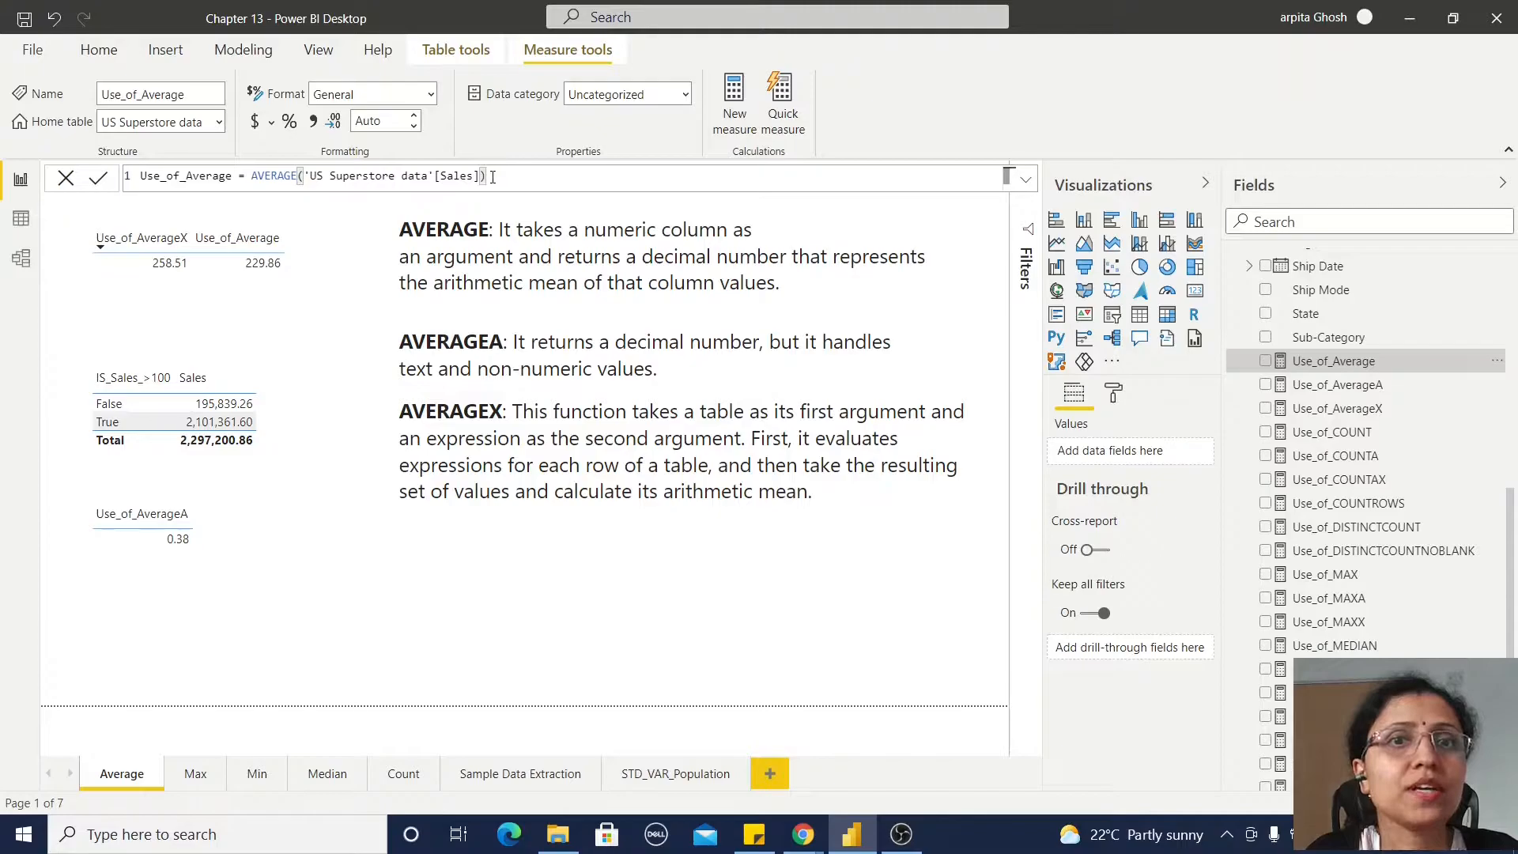
text(+)
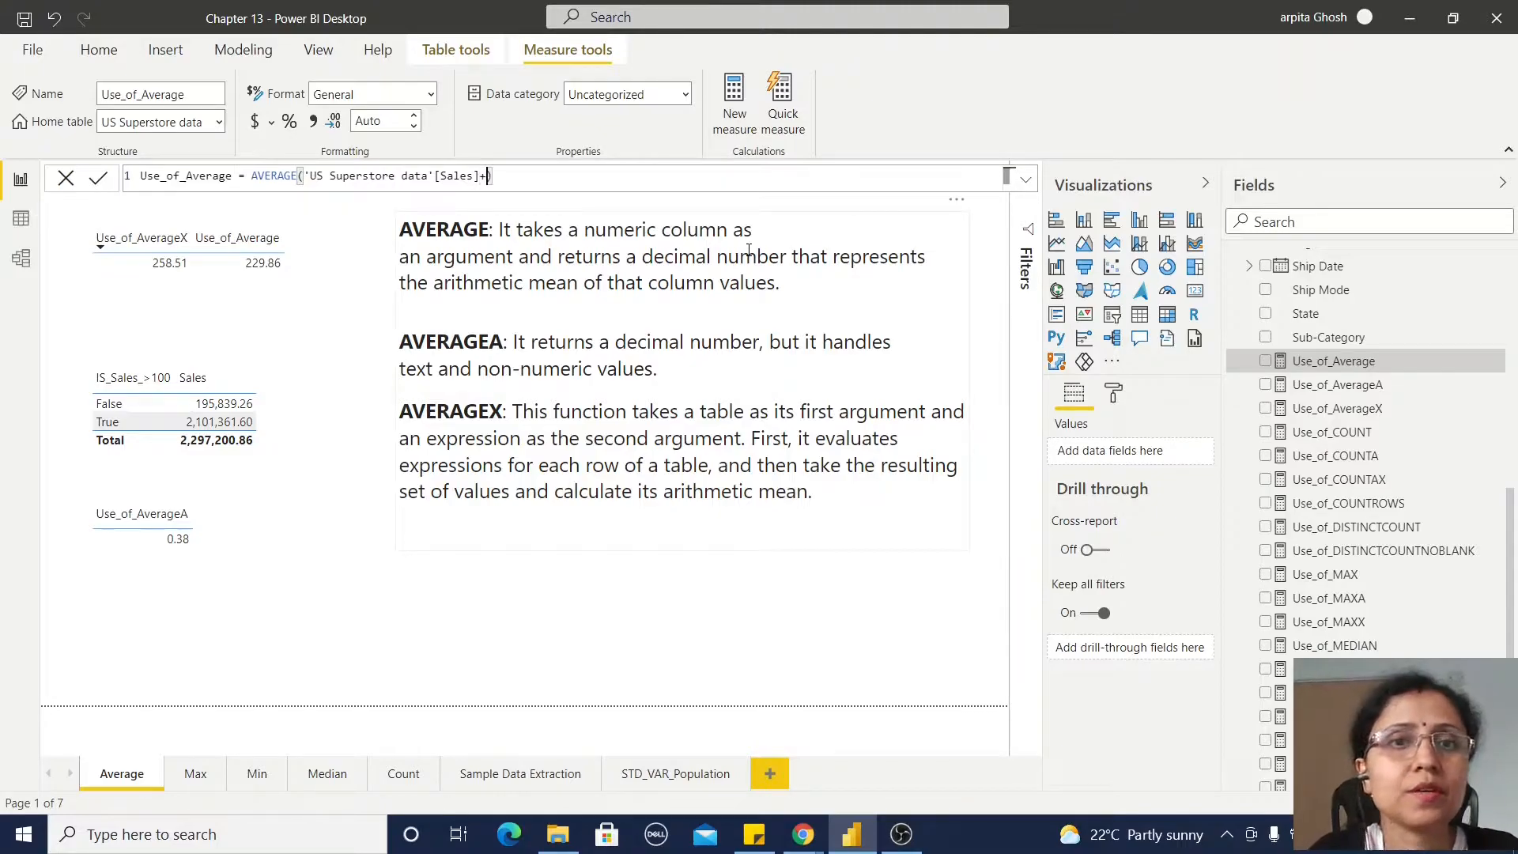
text(profit)
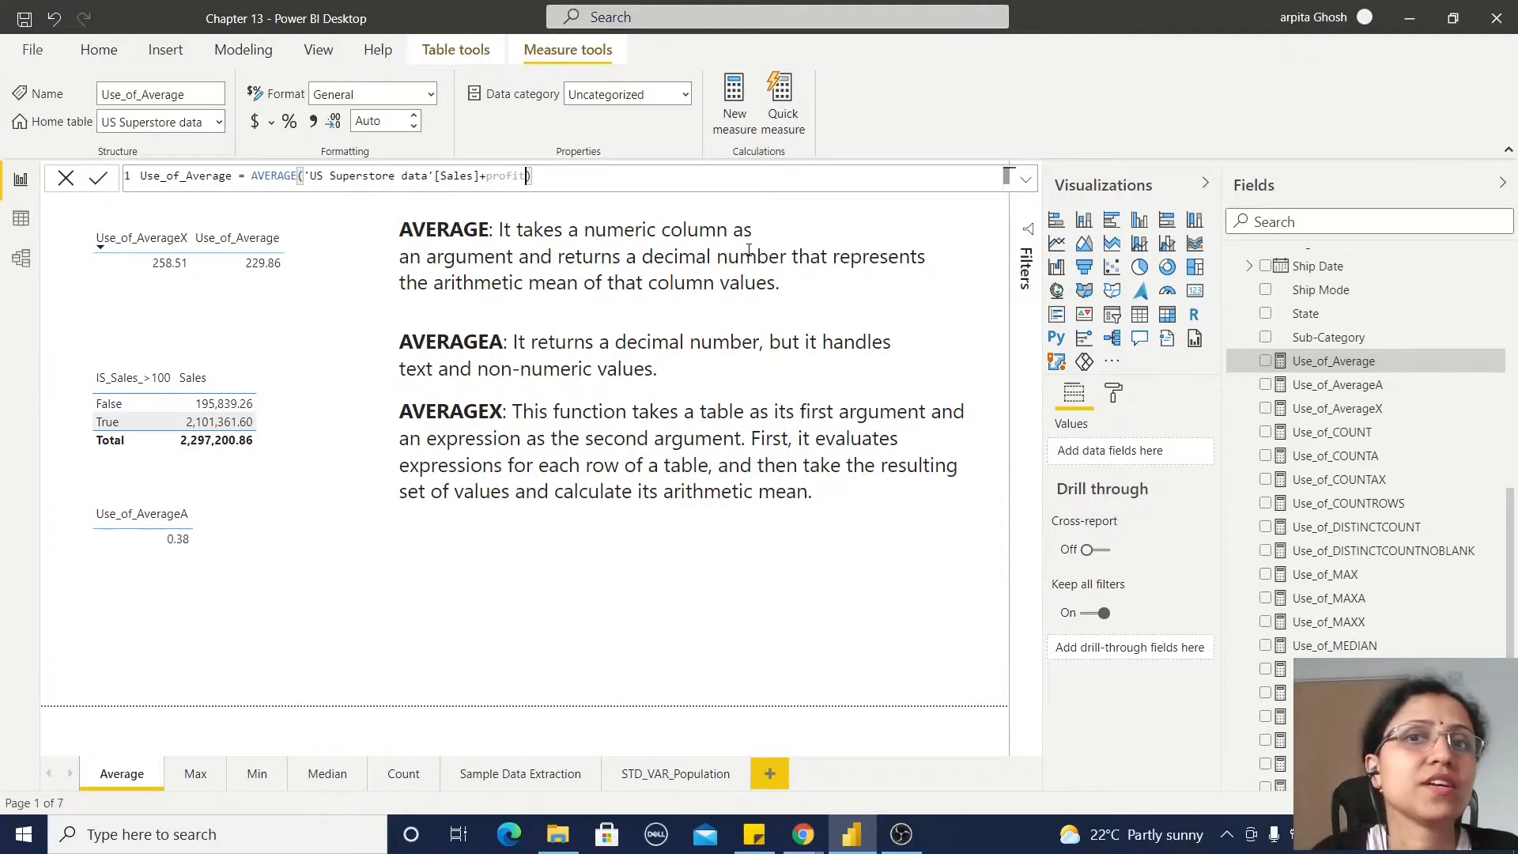
key(Backspace)
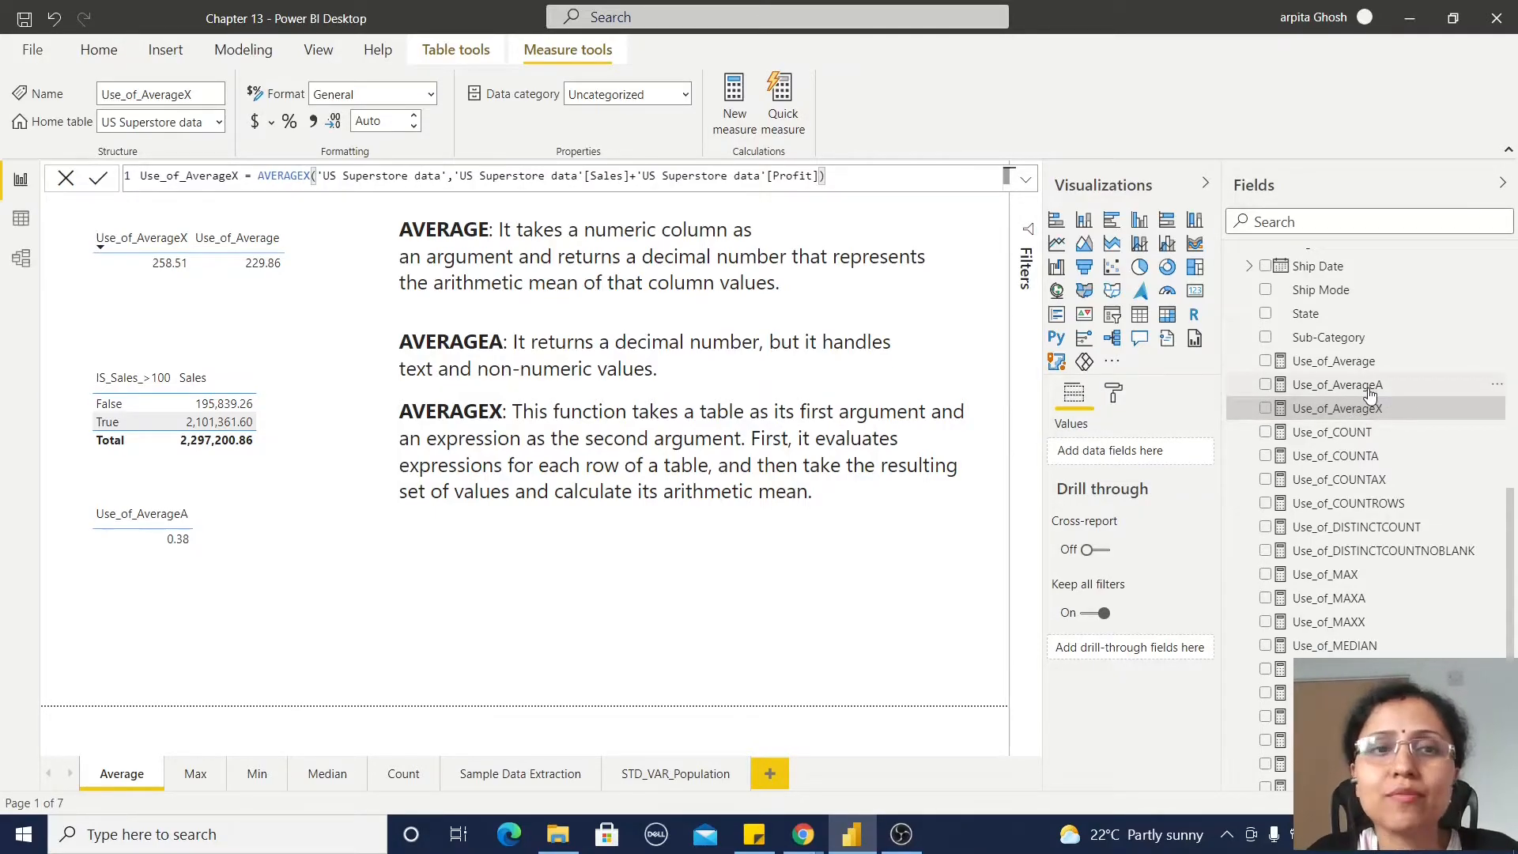
Show the IS_Sales_>100 column's IF formula flagging Sales above 100 as TRUE
click(1336, 475)
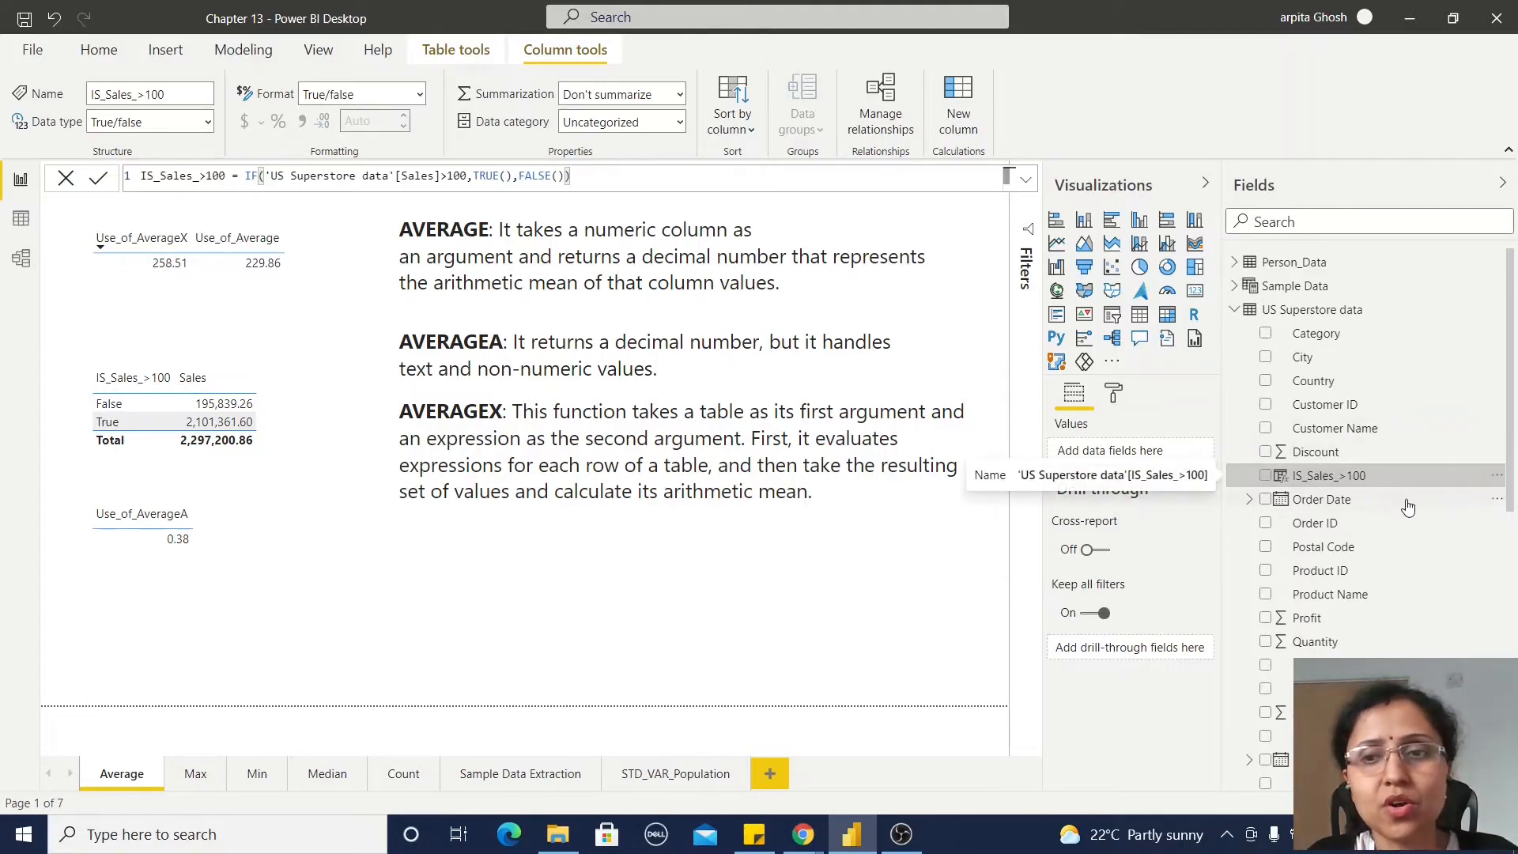
scroll(down, 3)
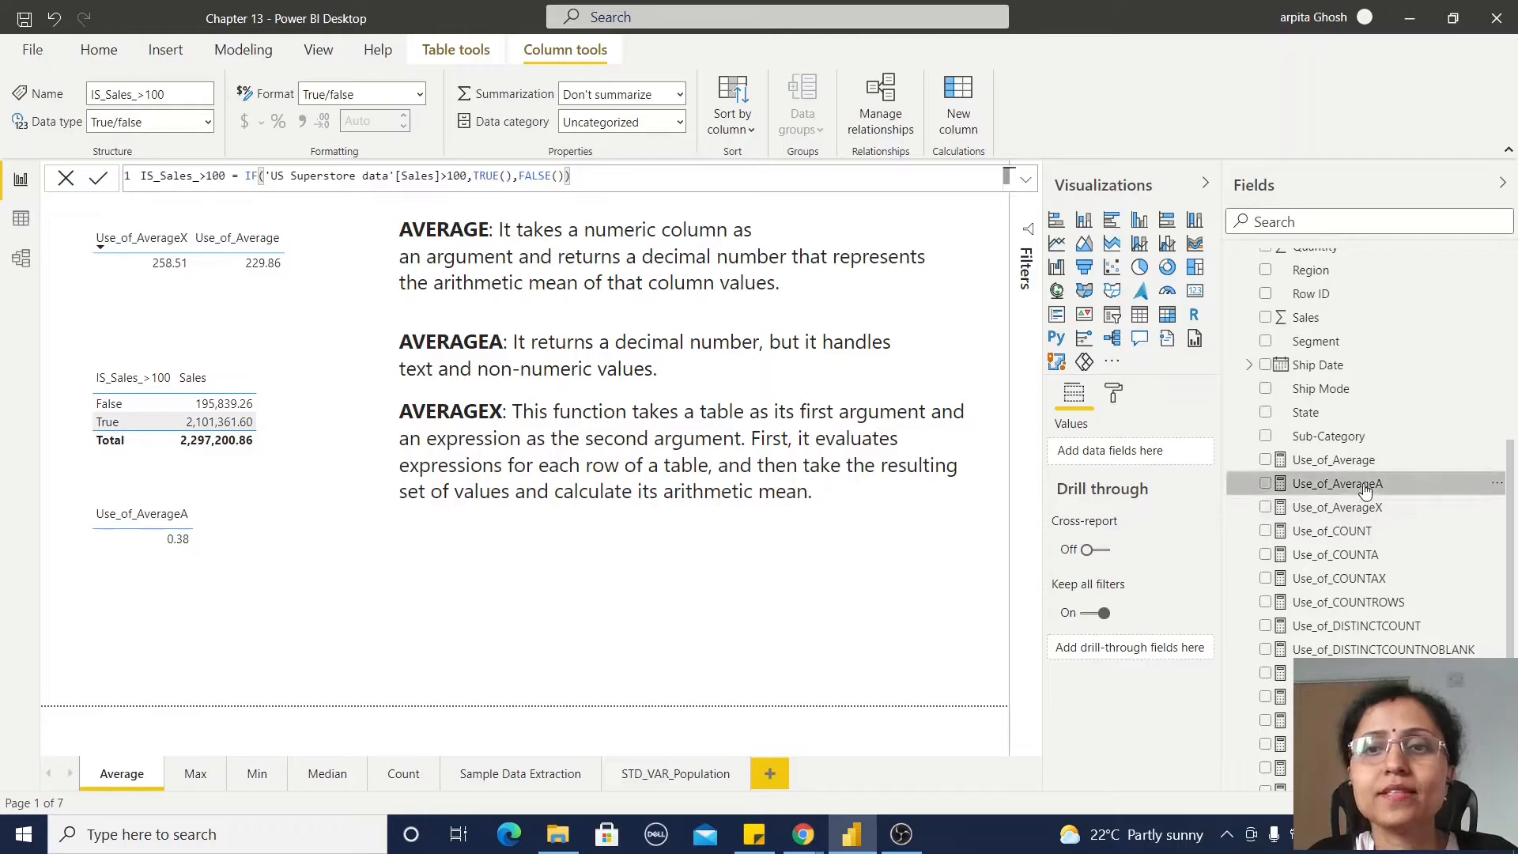
Show the Use_of_AverageA formula averaging the IS_Sales_>100 column, giving 0.38
click(1336, 483)
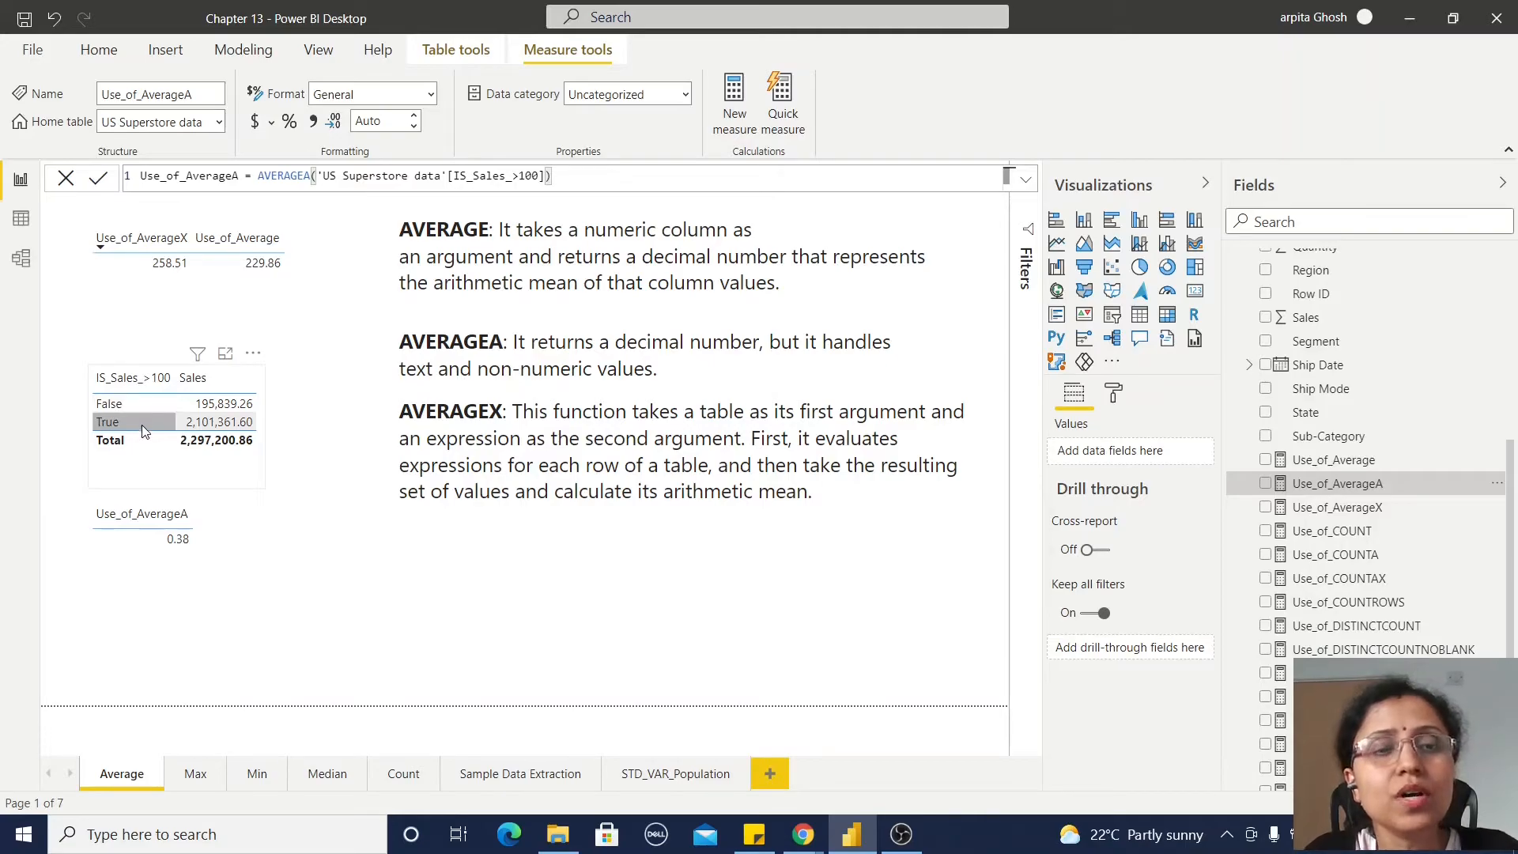
mouse_move(140, 431)
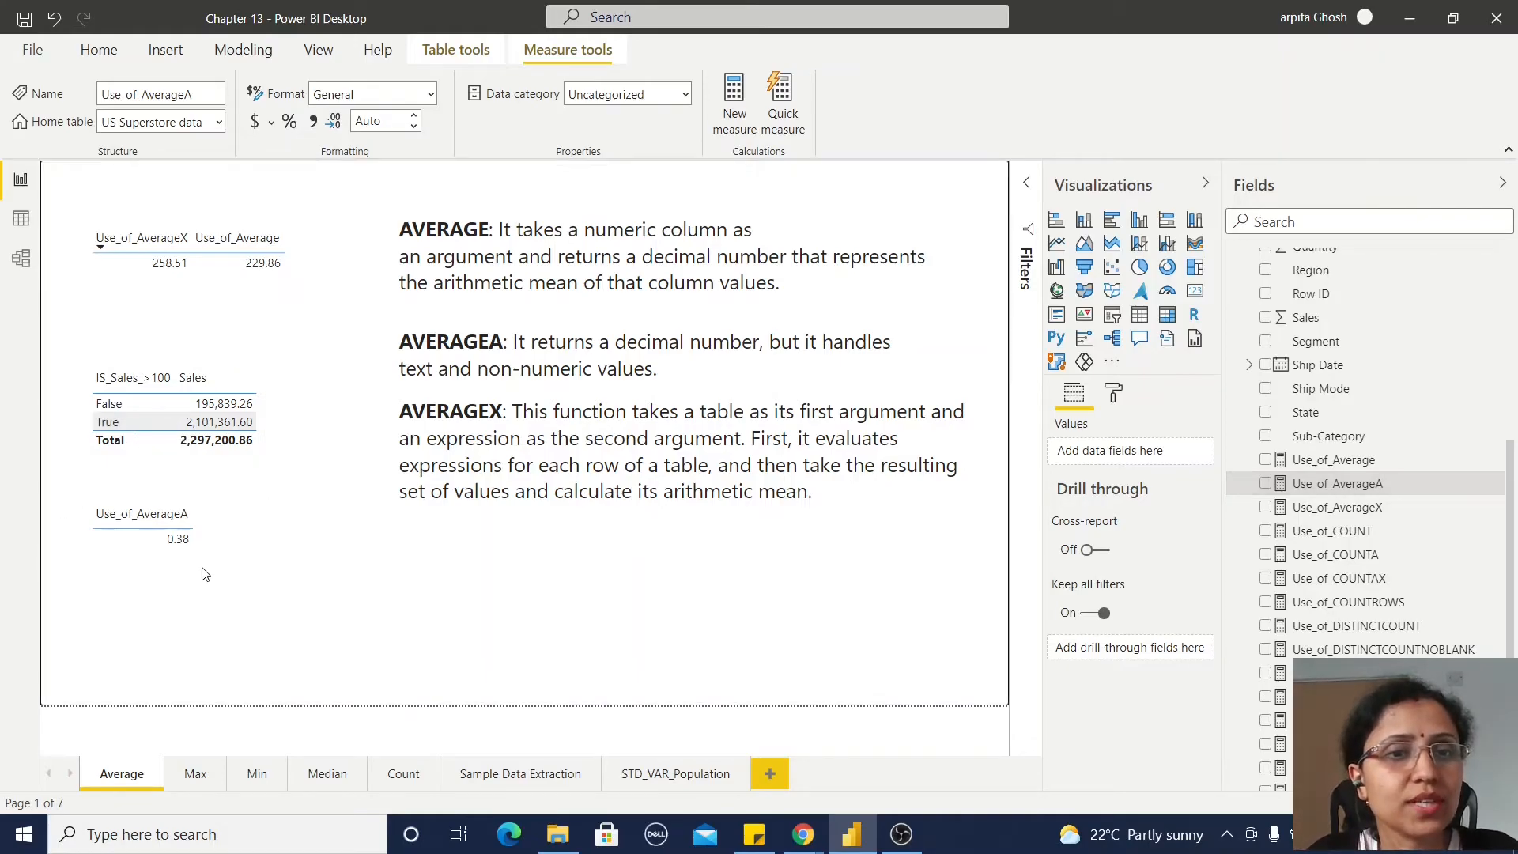
Deselect the measure and select the Use_of_AverageA result 0.38 on the report
click(98, 49)
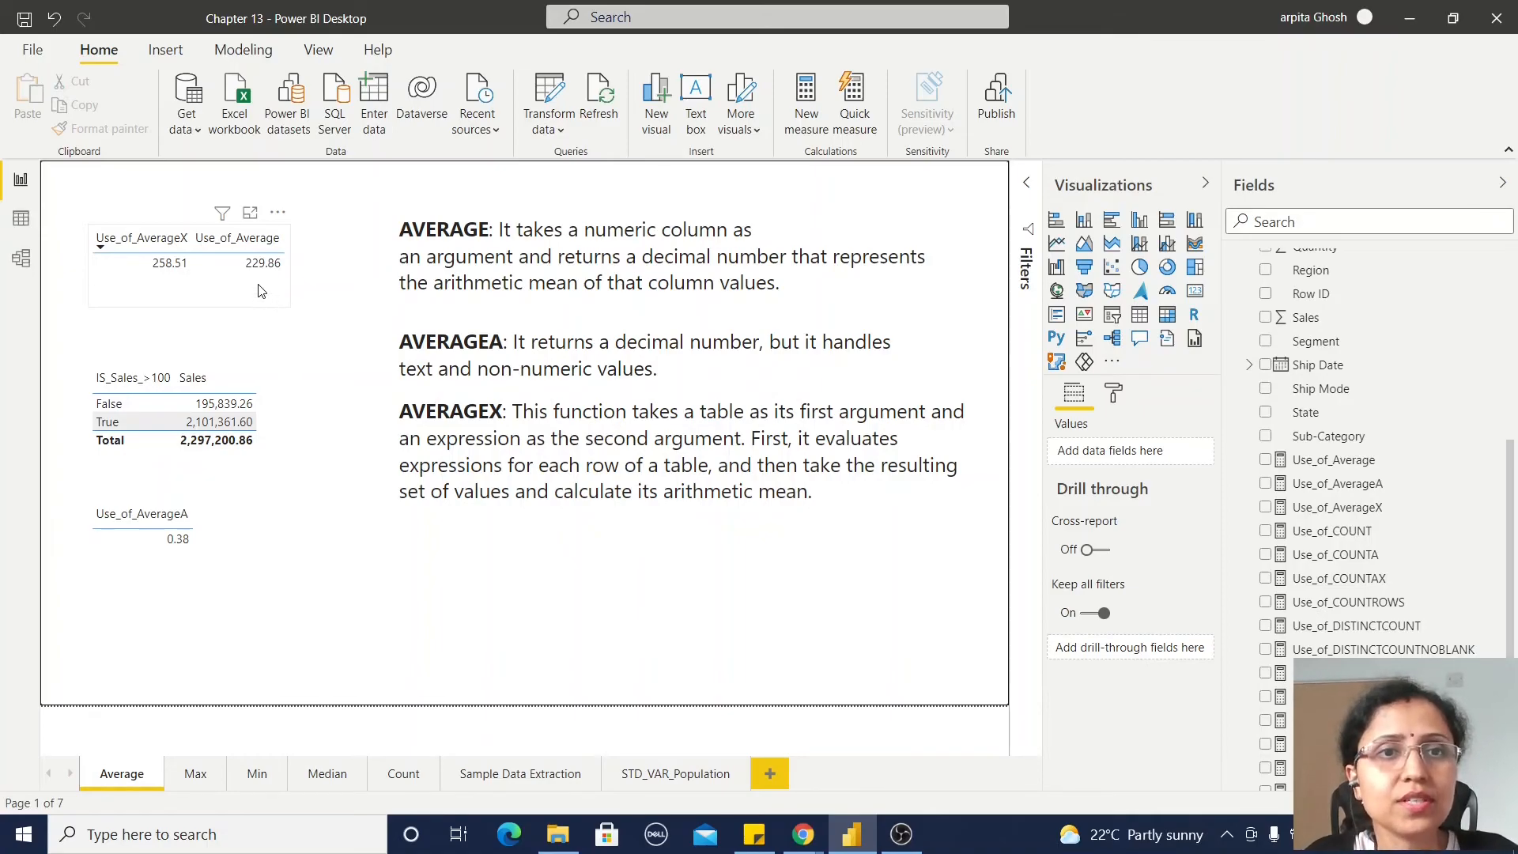
mouse_move(164, 292)
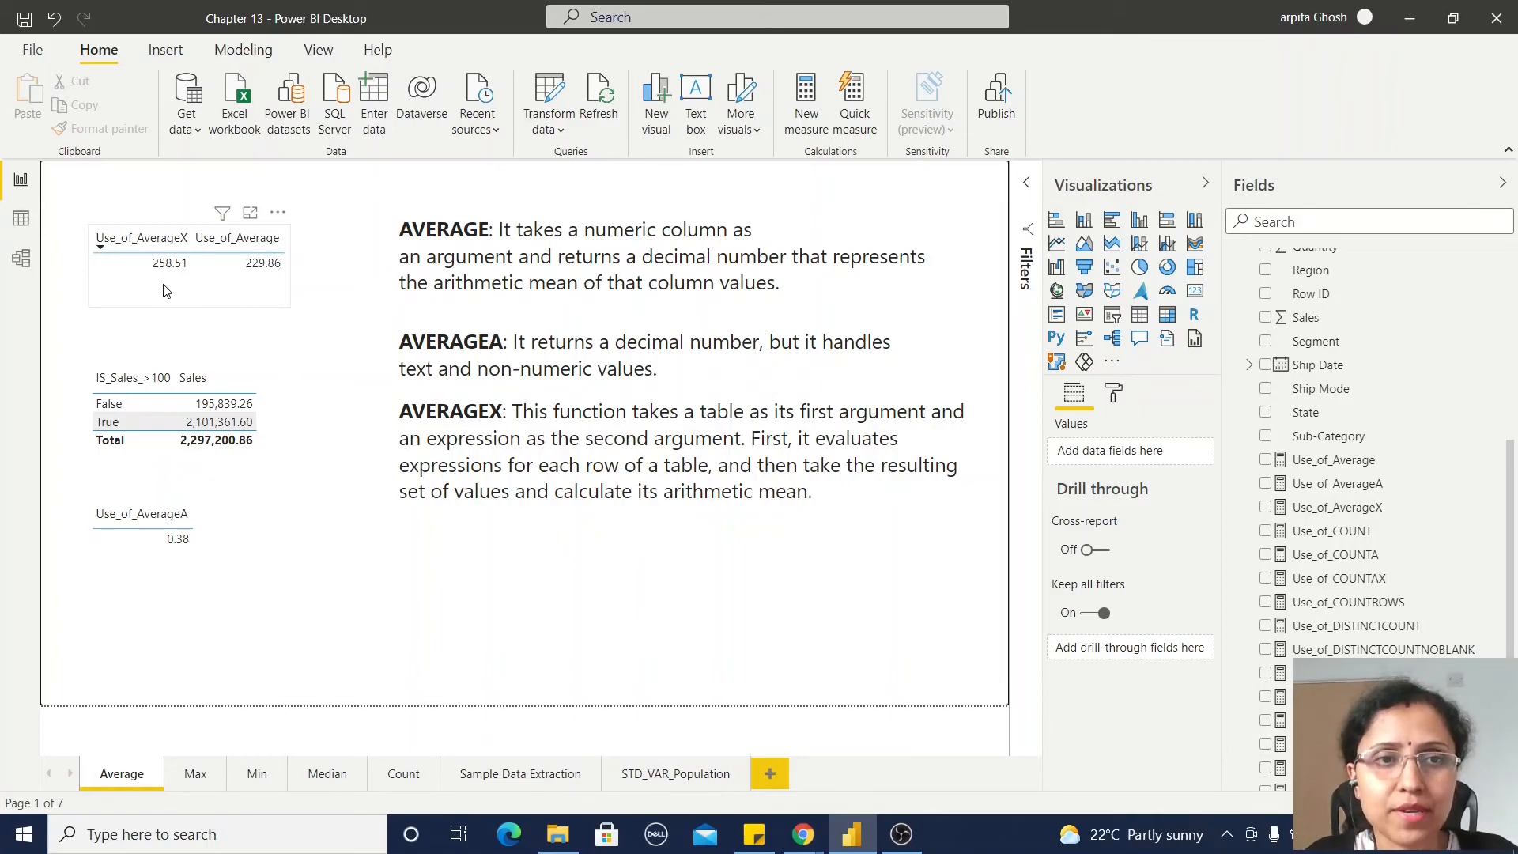
click(143, 538)
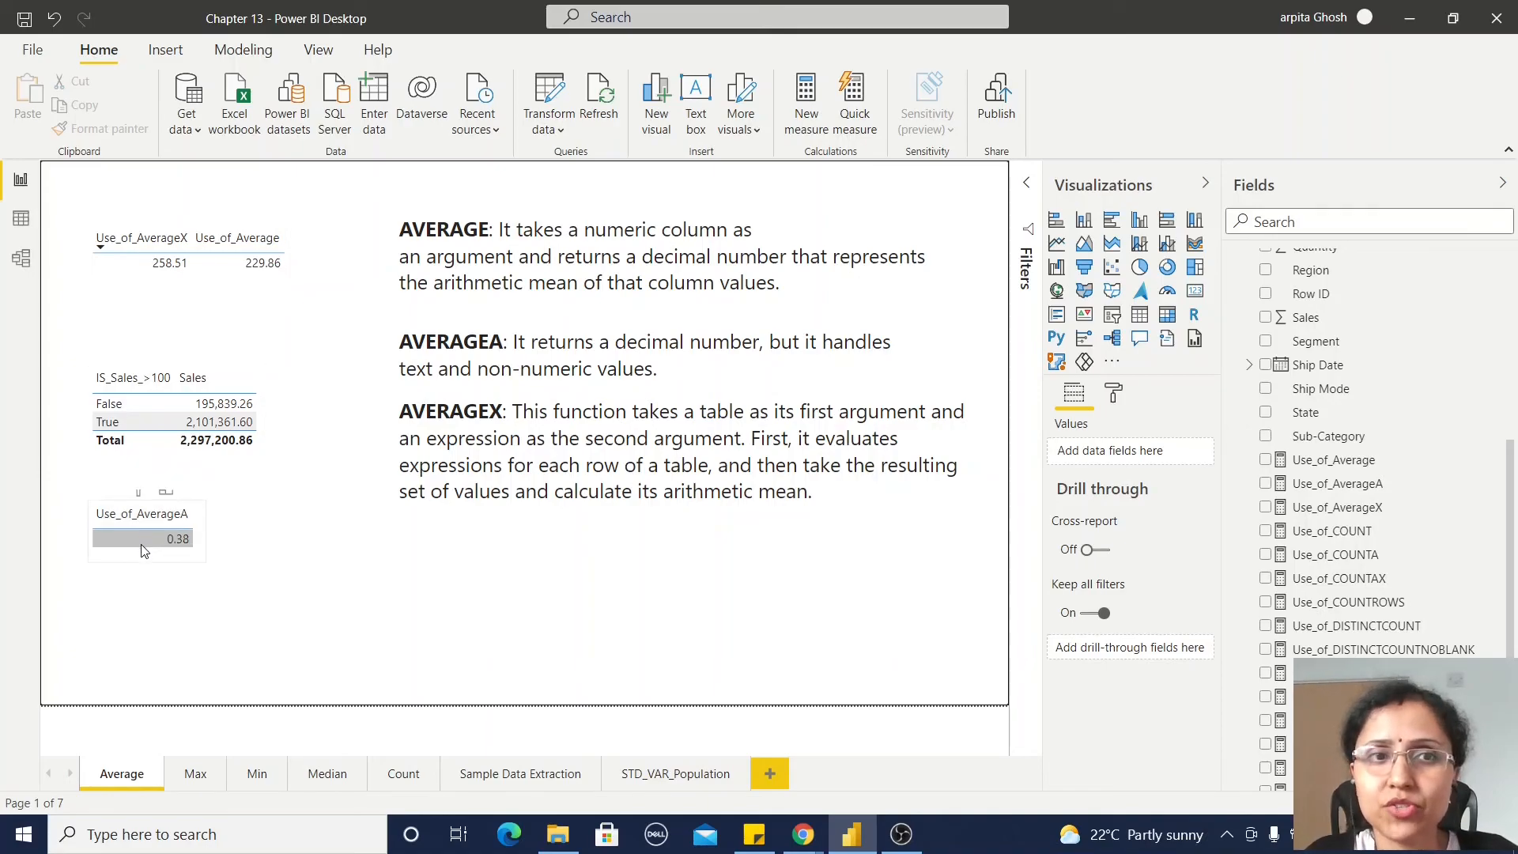